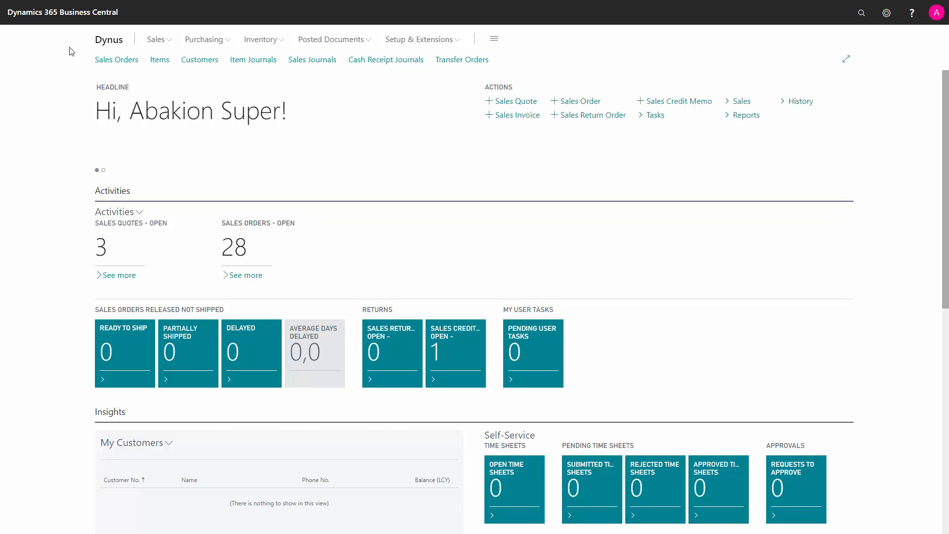
Step: Bring up the Tell Me search from the Dynus role center
click(102, 169)
text(bad)
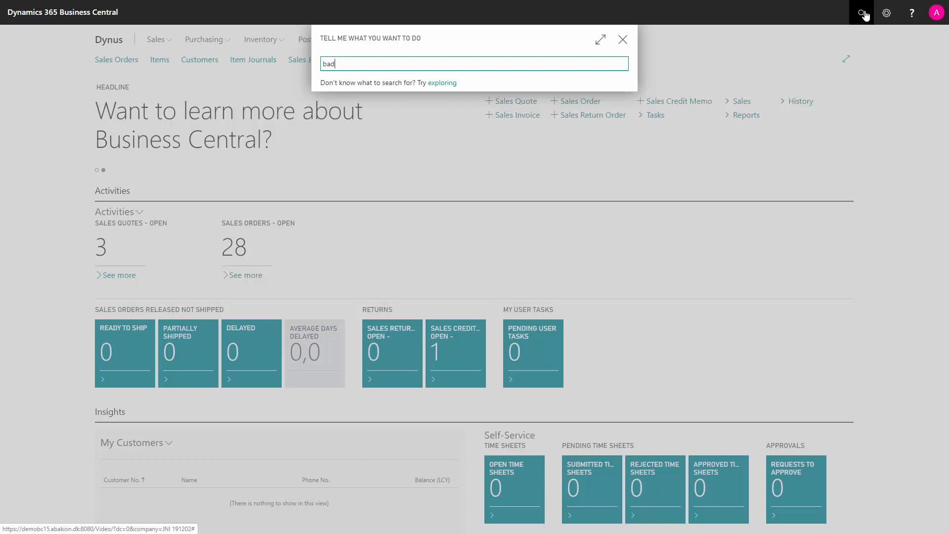
Step: Search 'badge' and go to the Company Information page
text(ge)
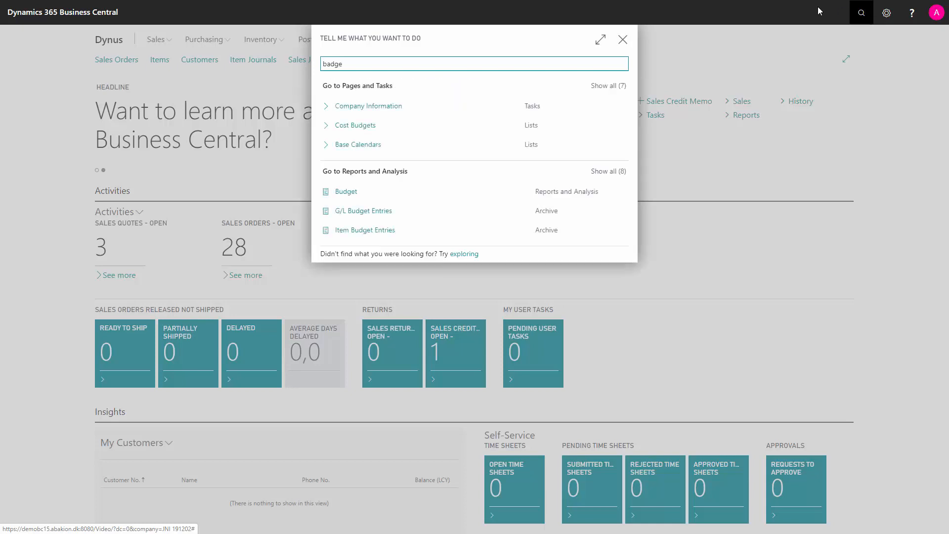
mouse_move(397, 105)
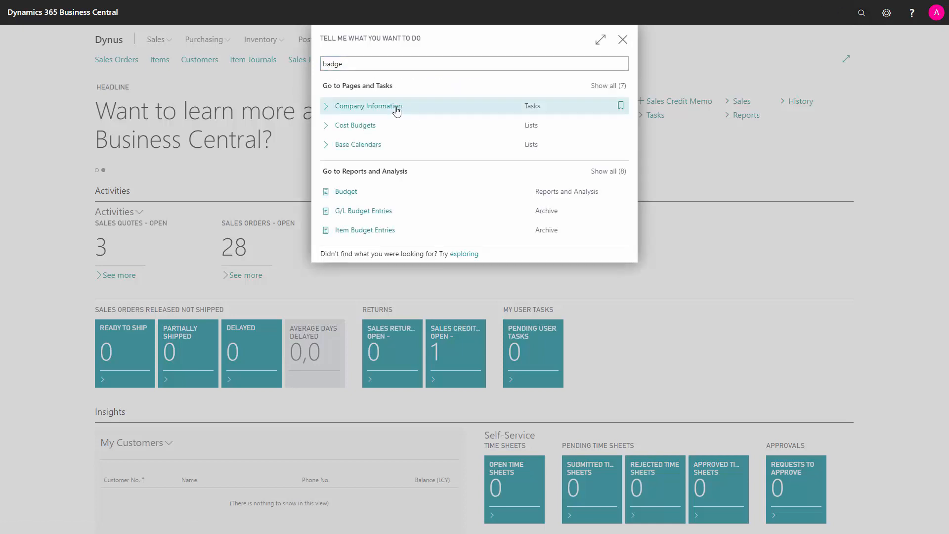
click(368, 105)
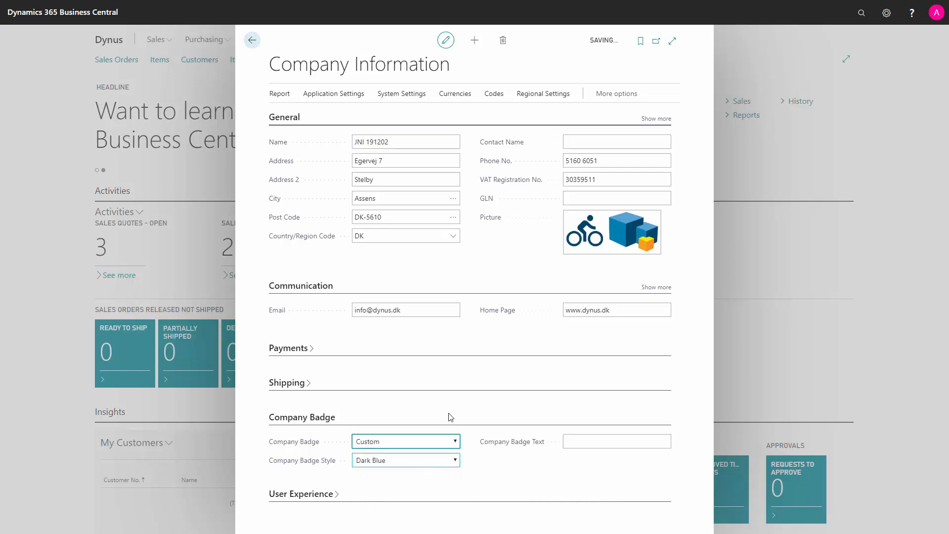
Step: Set Company Badge Text to PROD with Light Green style and return to the role center
click(616, 441)
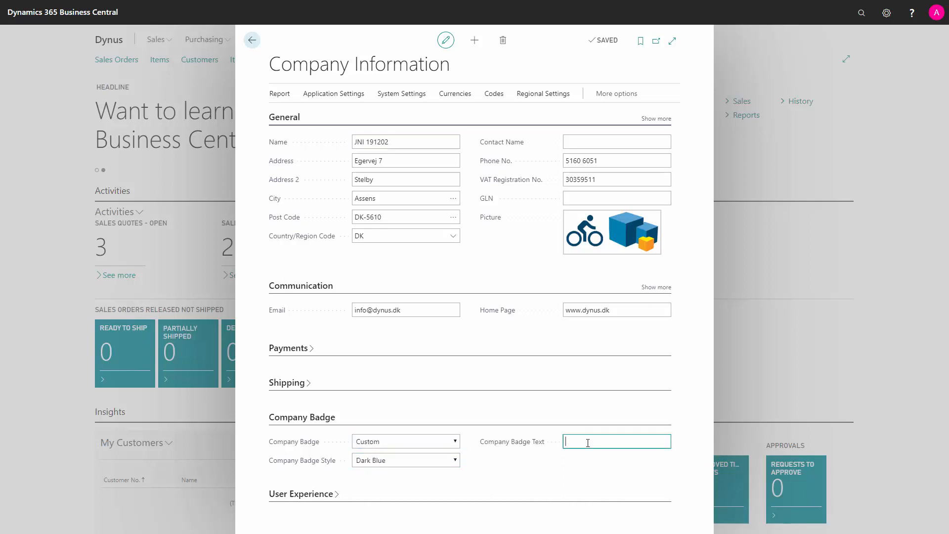
text(PROD)
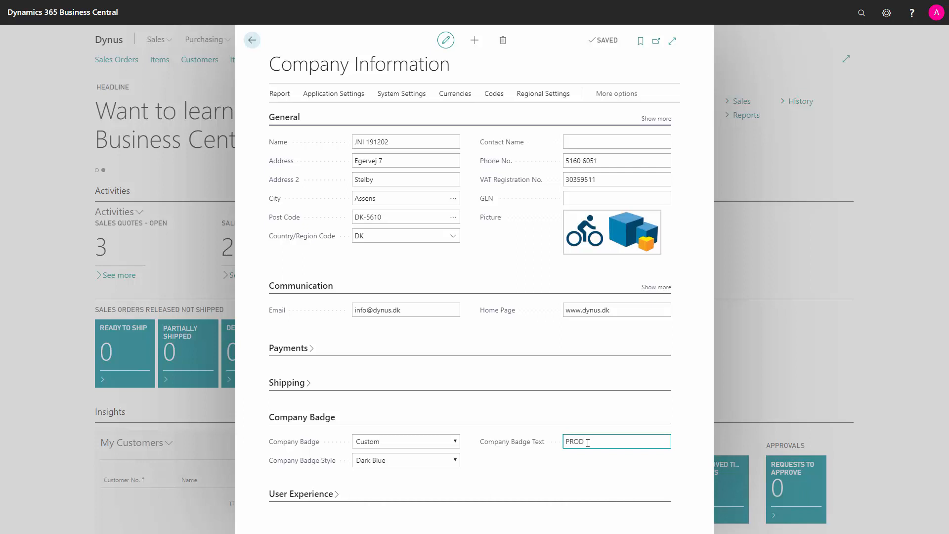
click(453, 460)
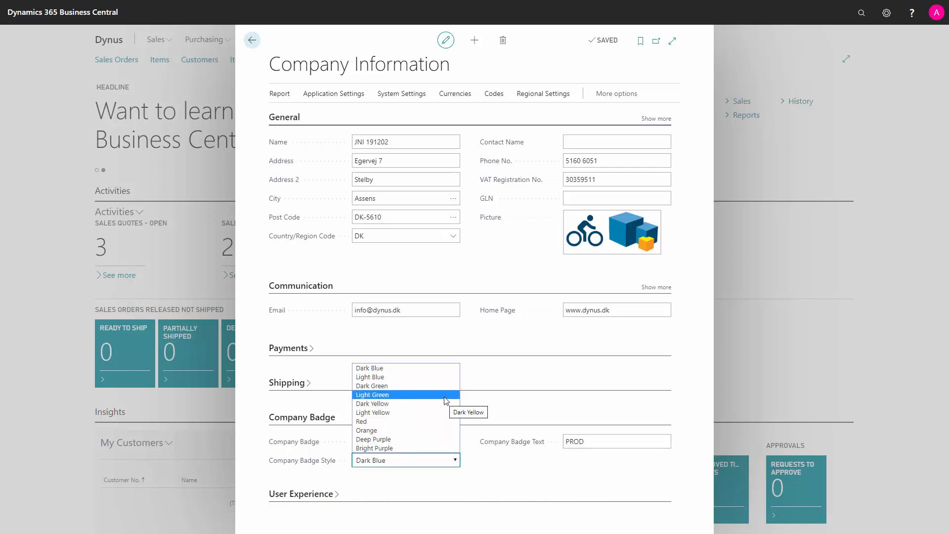
click(372, 394)
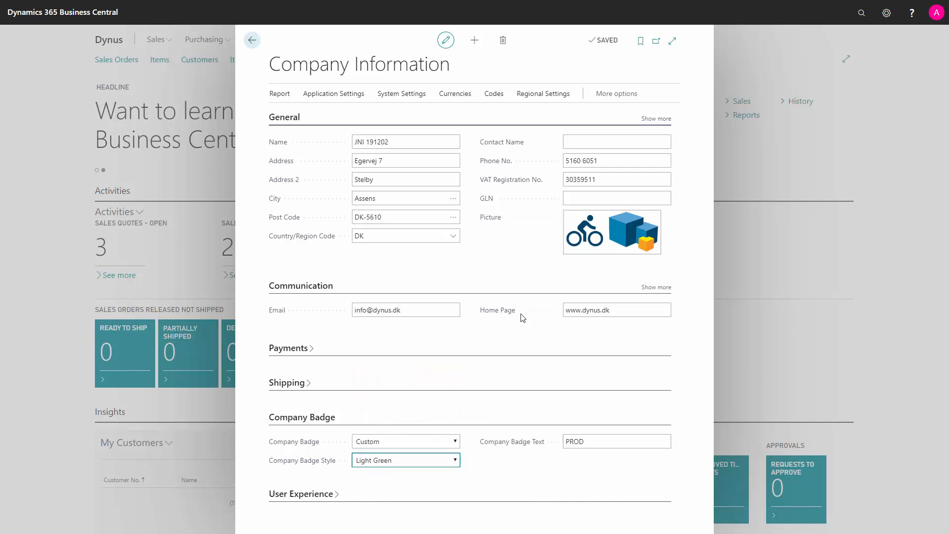
mouse_move(264, 56)
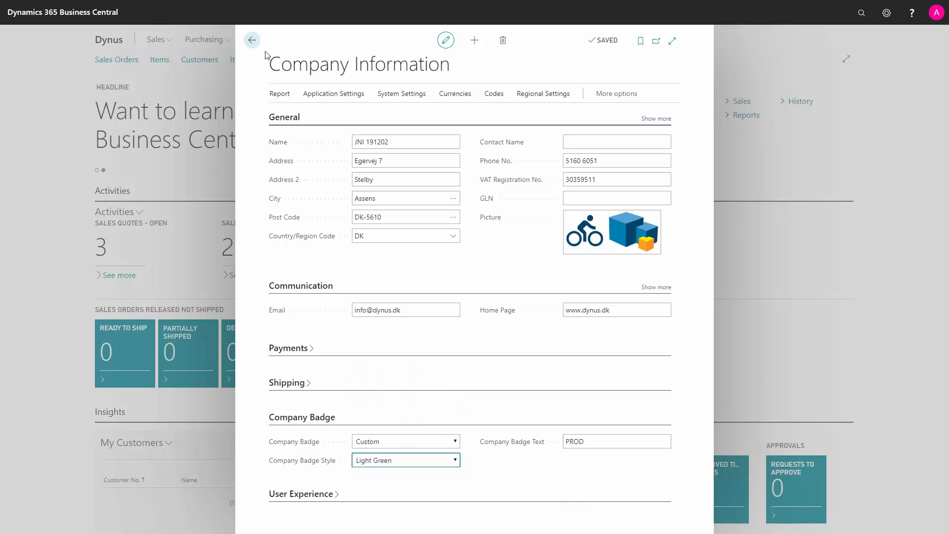
click(252, 40)
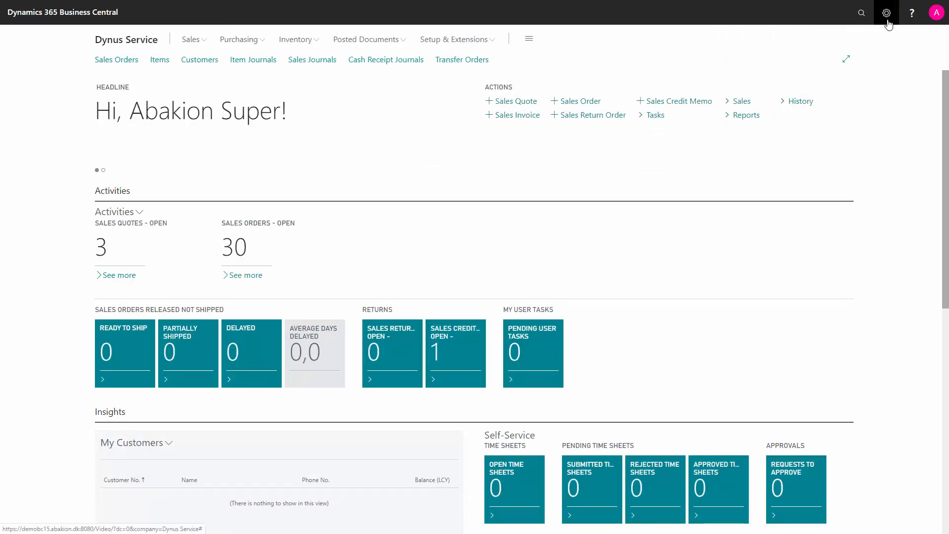
Step: Switch to the Dynus company via My Settings so the green PROD badge shows
click(885, 12)
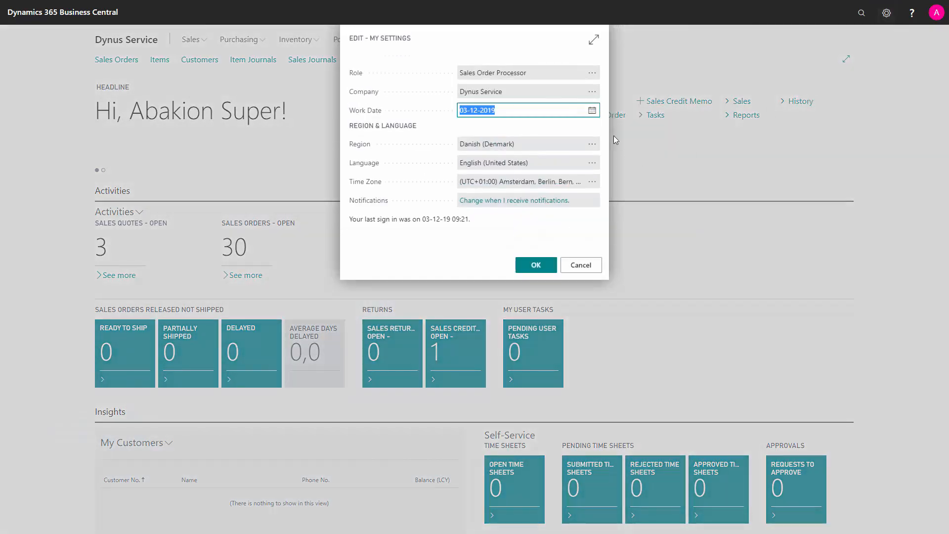
click(592, 91)
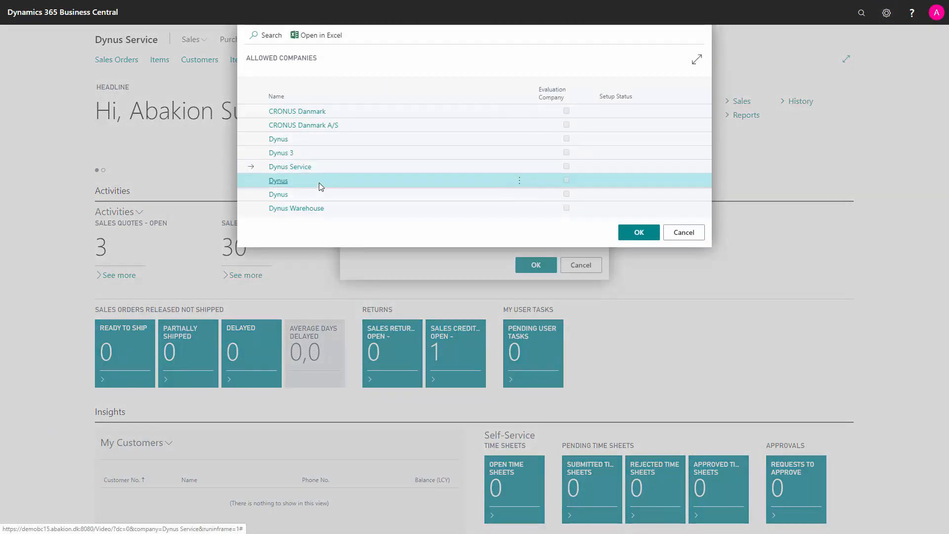
click(638, 232)
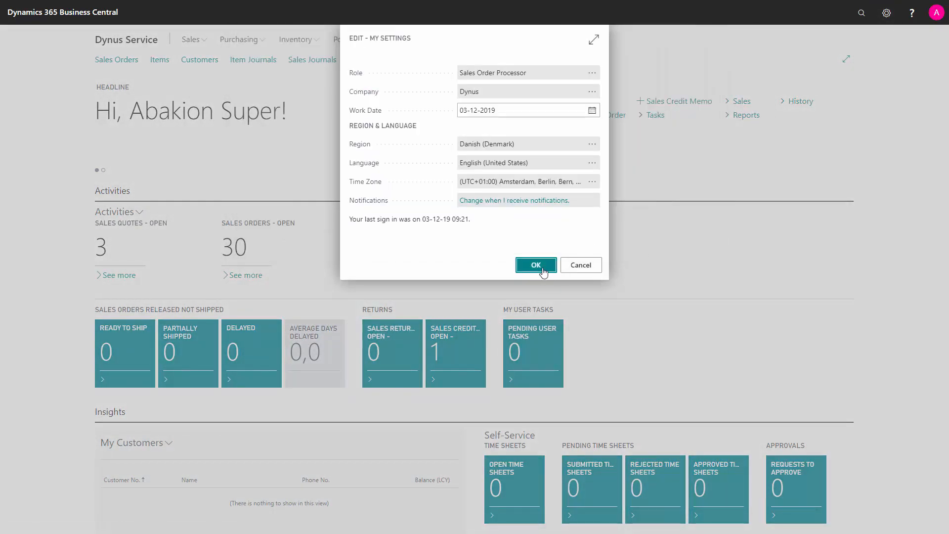
click(535, 265)
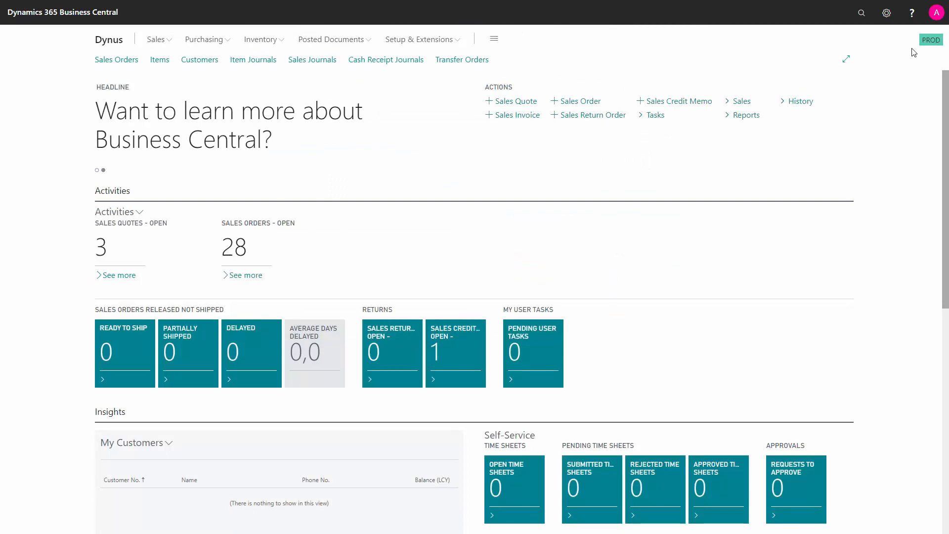